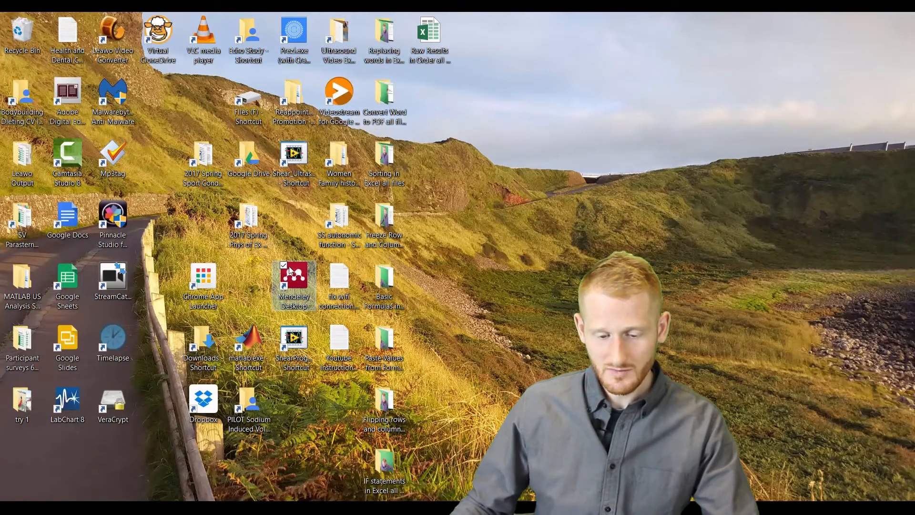
pyautogui.moveTo(295, 286)
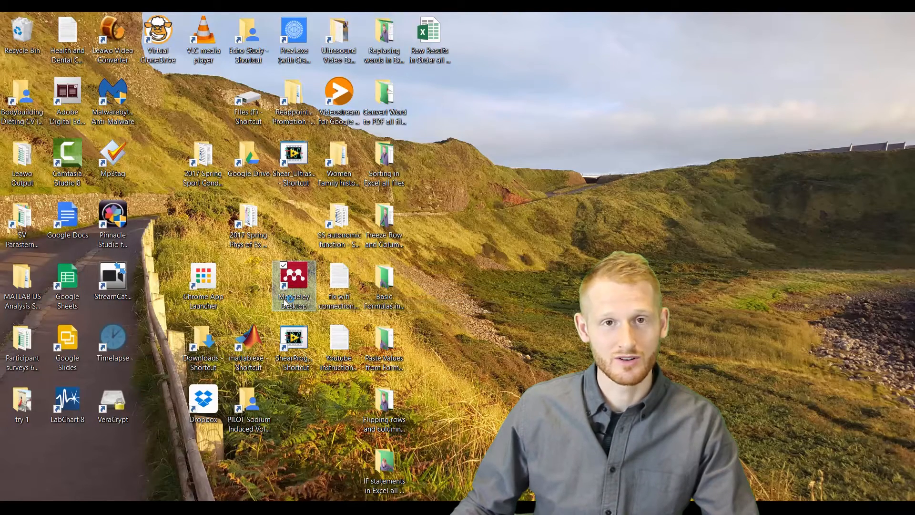
pyautogui.moveTo(294, 283)
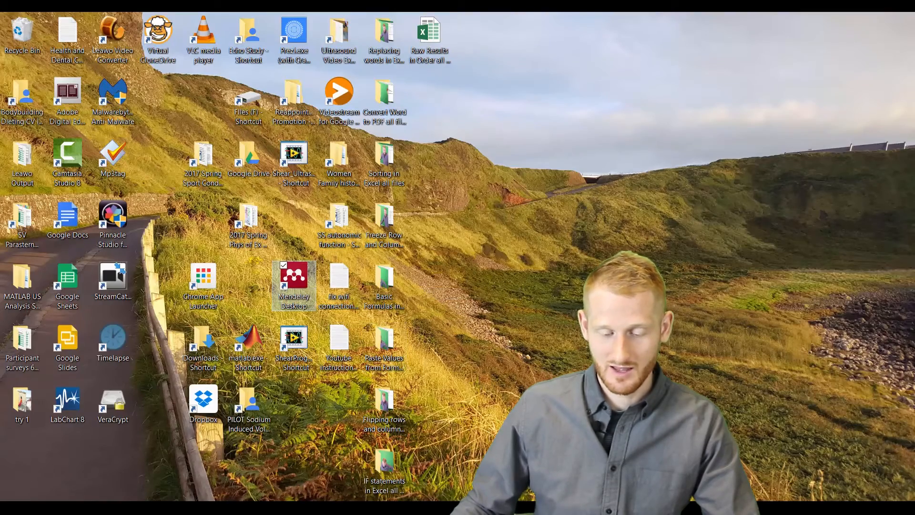
# Step: Launch Mendeley Desktop, scroll through All Documents and select the water-drinking muscle contraction paper
pyautogui.doubleClick(295, 286)
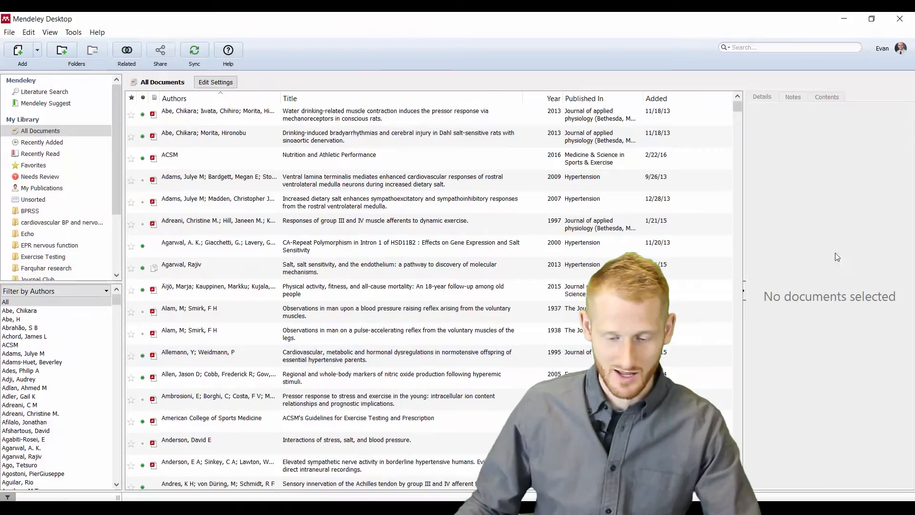
pyautogui.scroll(-3)
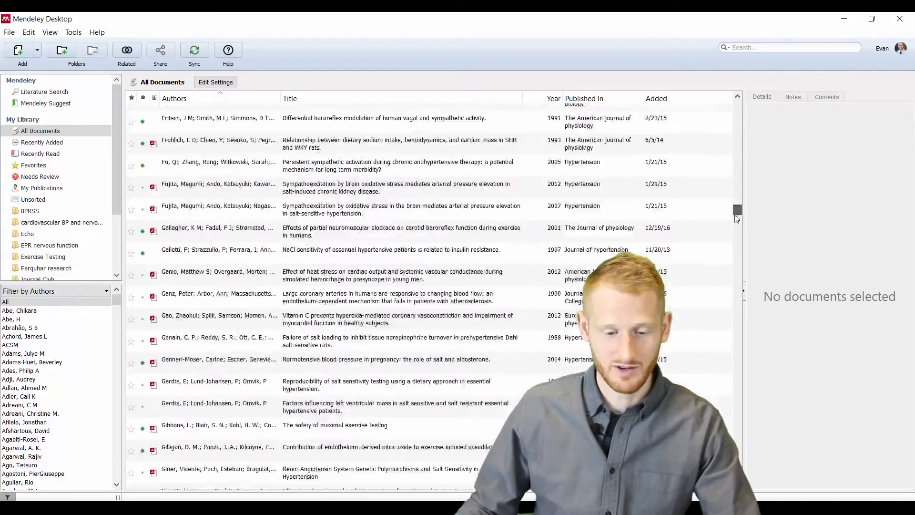
pyautogui.scroll(-3)
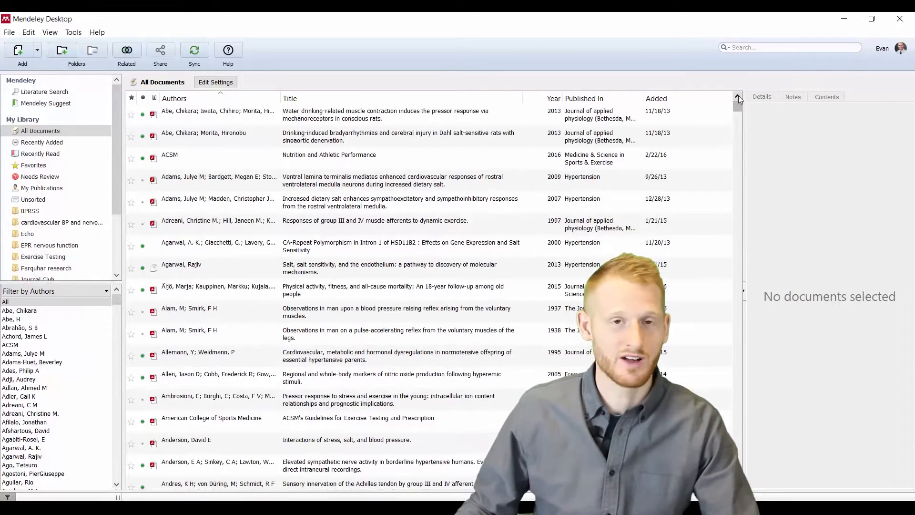
pyautogui.click(374, 221)
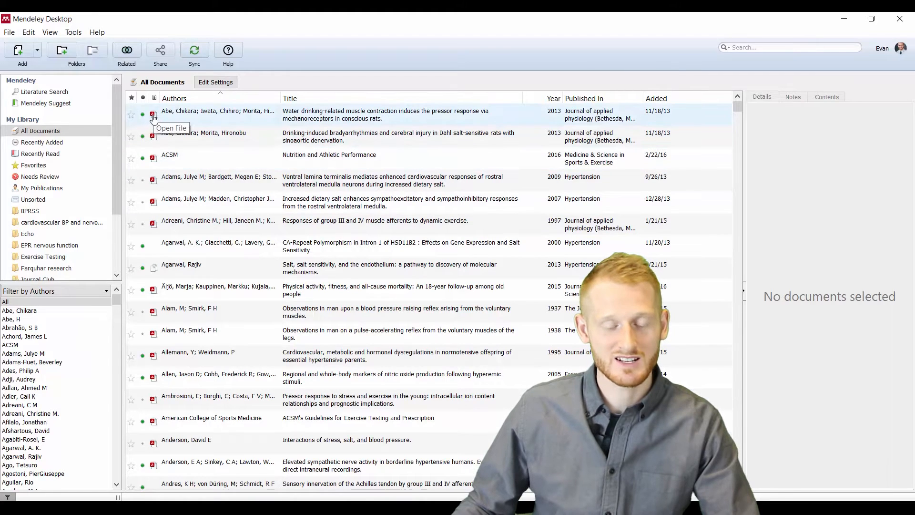
pyautogui.moveTo(220, 119)
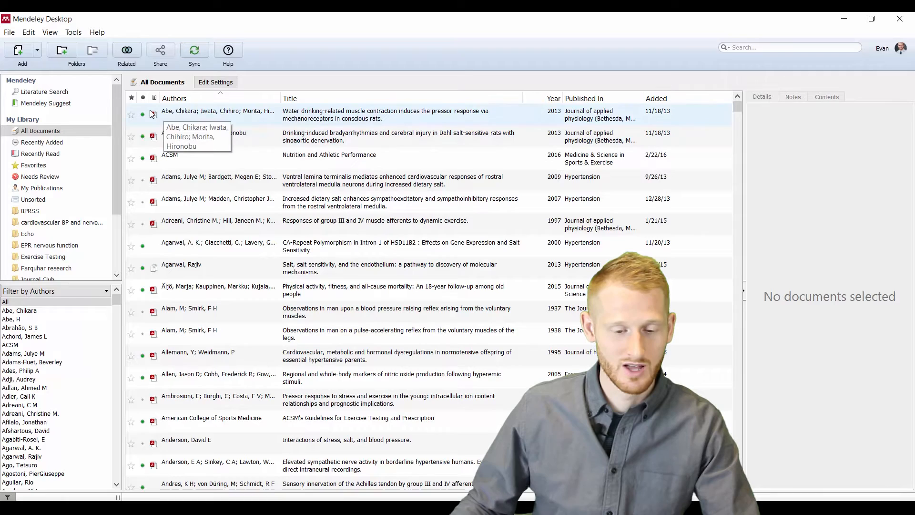
pyautogui.moveTo(153, 114)
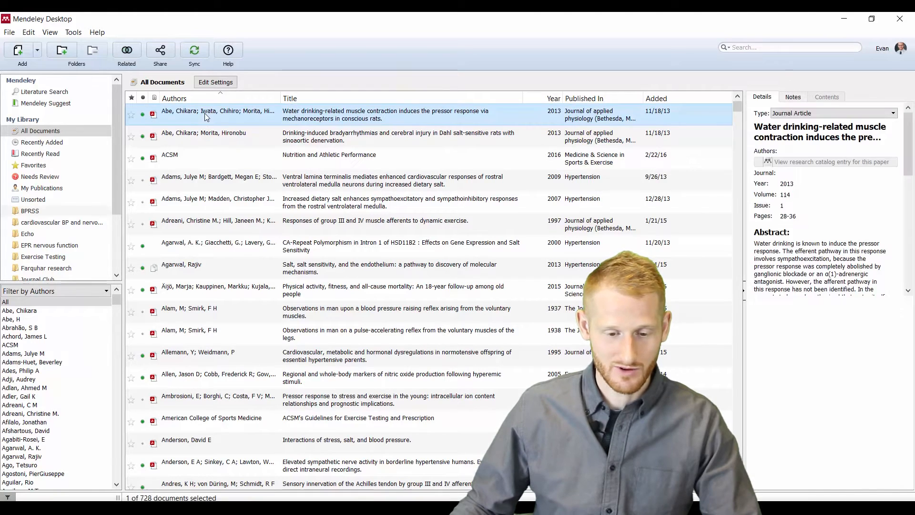
# Step: Use the water-drinking paper's context menu to open its PDF externally
pyautogui.rightClick(217, 115)
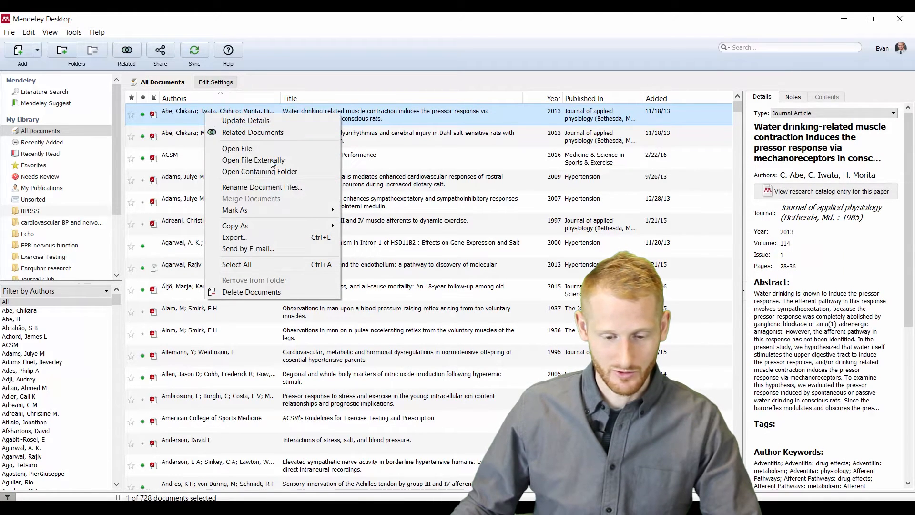
pyautogui.moveTo(253, 160)
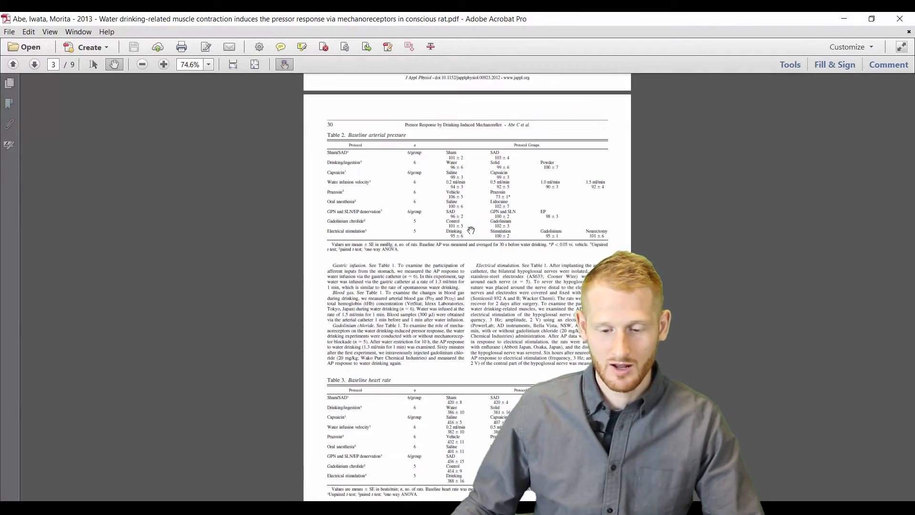
# Step: View the paper's highlighted first page in Acrobat, then close the PDF
pyautogui.click(12, 64)
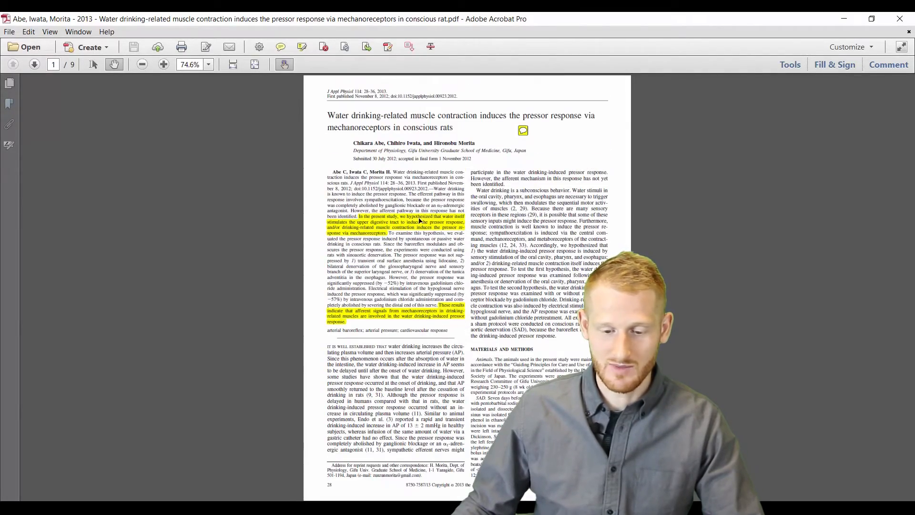
pyautogui.click(522, 131)
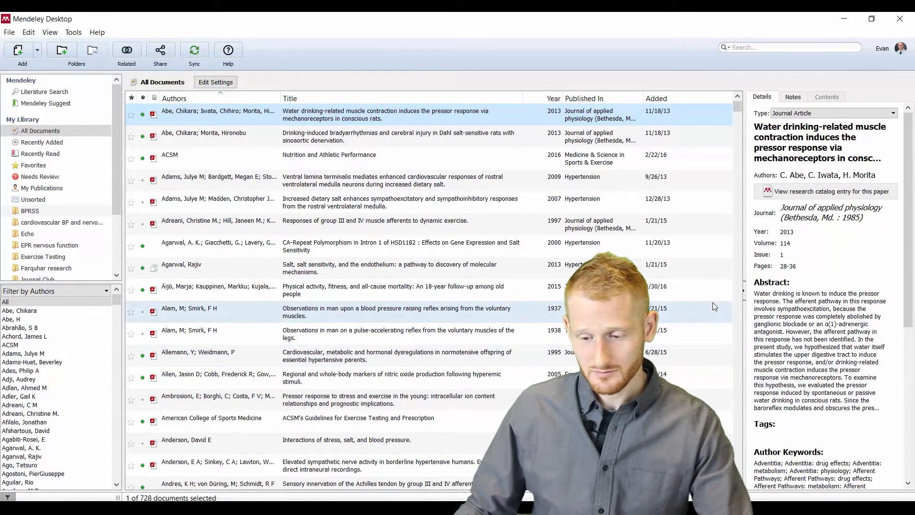
# Step: Select the Adams 2009 Hypertension entry to show the ventral lamina terminalis paper's details
pyautogui.click(397, 137)
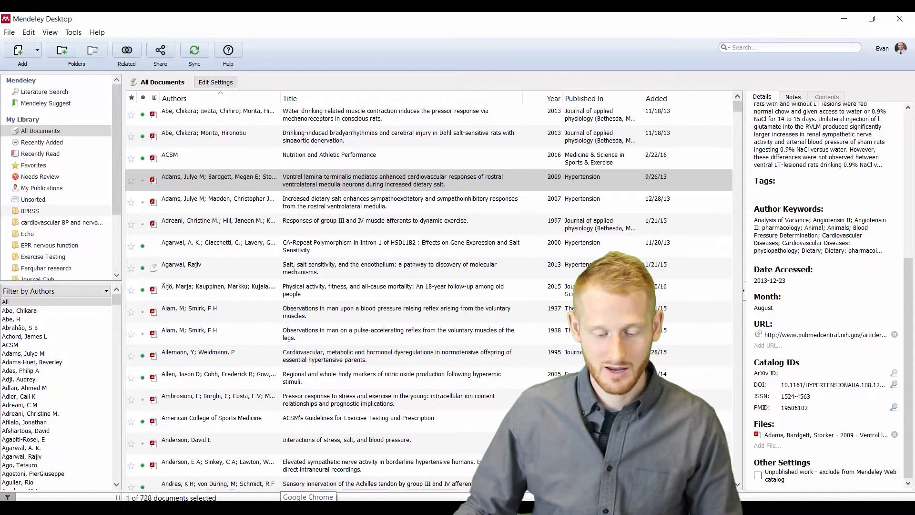
# Step: In Chrome, search Google for 'pubmed' and go to the PubMed home page
pyautogui.click(308, 498)
pyautogui.write('p')
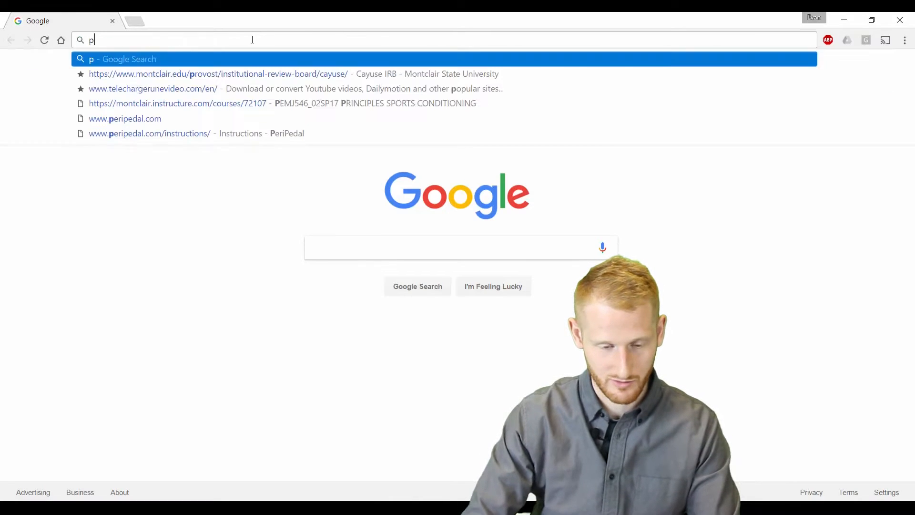
pyautogui.write('ub')
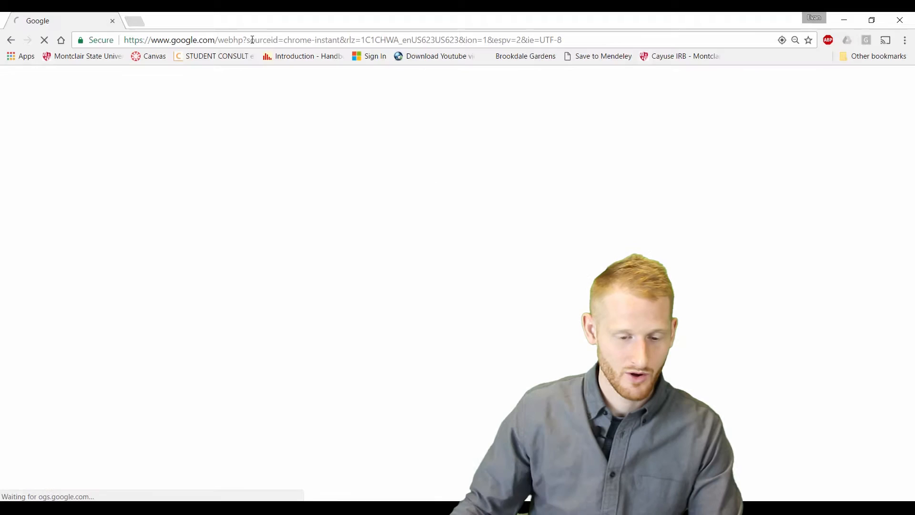
pyautogui.write('pubmed')
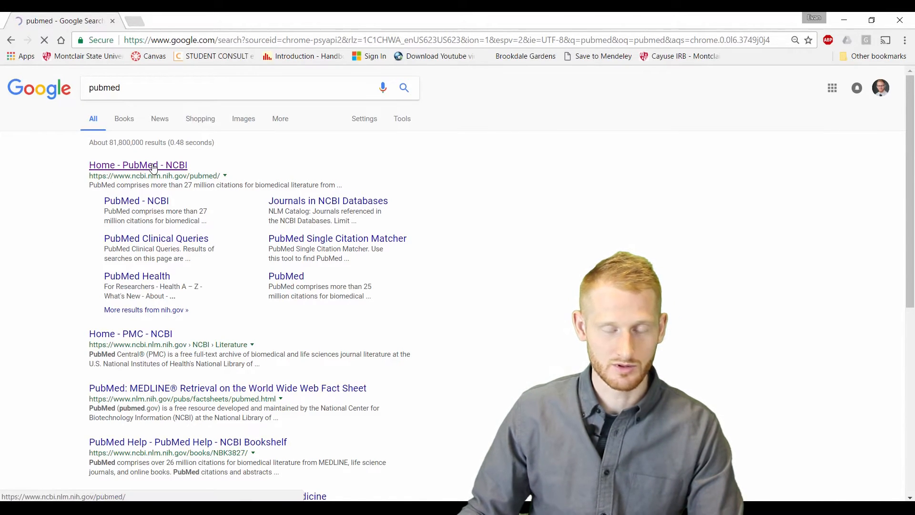
pyautogui.click(138, 165)
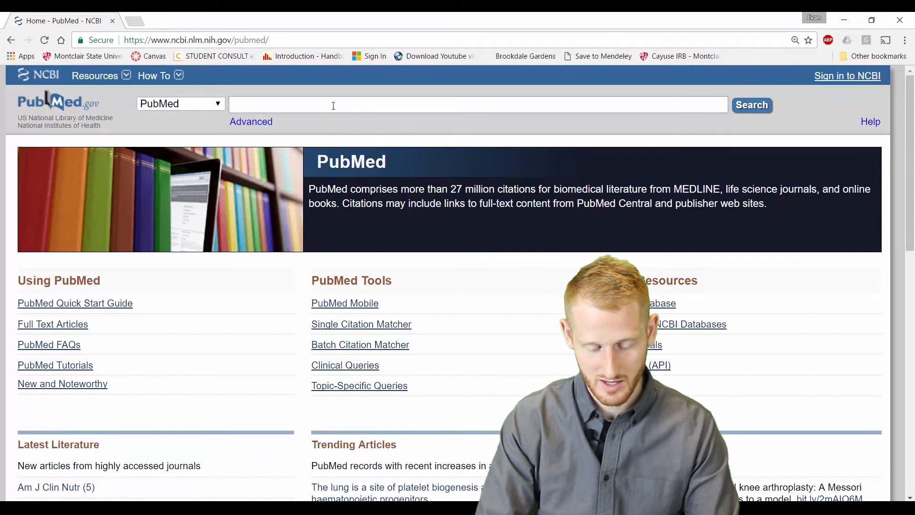
# Step: Search PubMed for 'salt flow mediated dilation matthews'
pyautogui.write('salt flow mediated dilation')
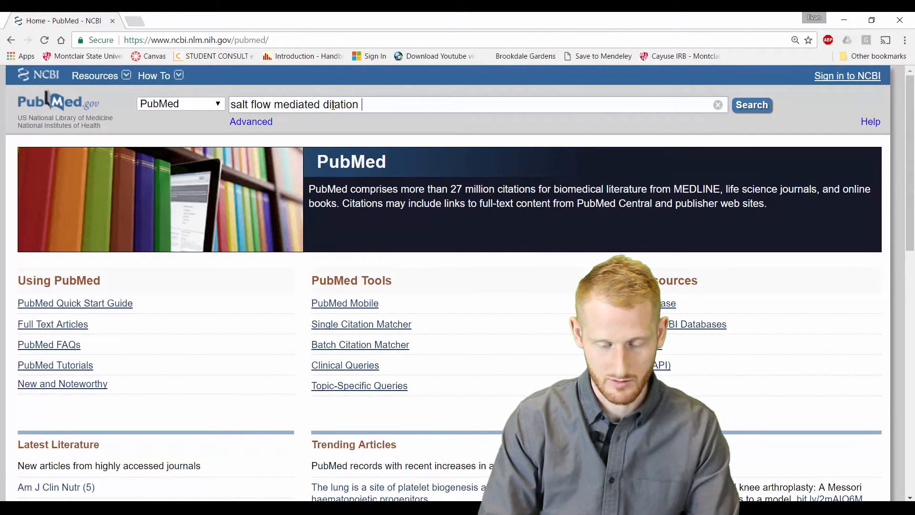
pyautogui.write('matthews')
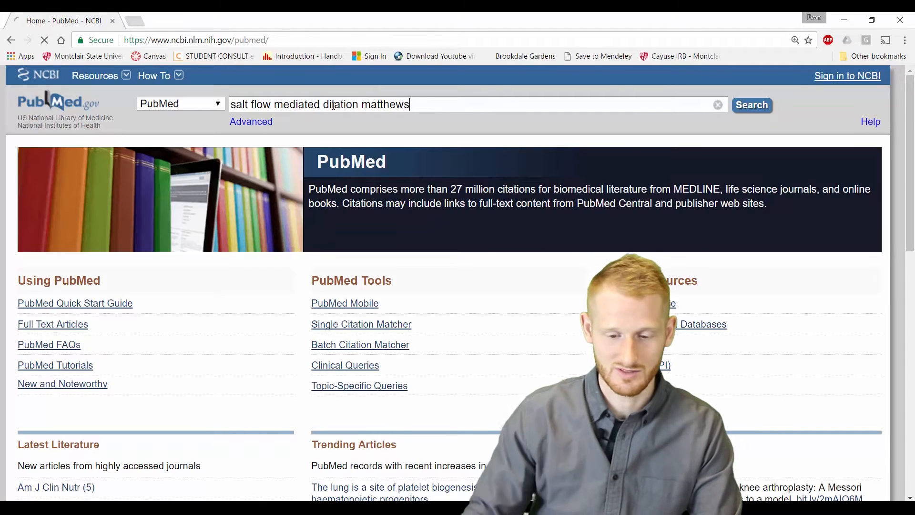
pyautogui.click(752, 105)
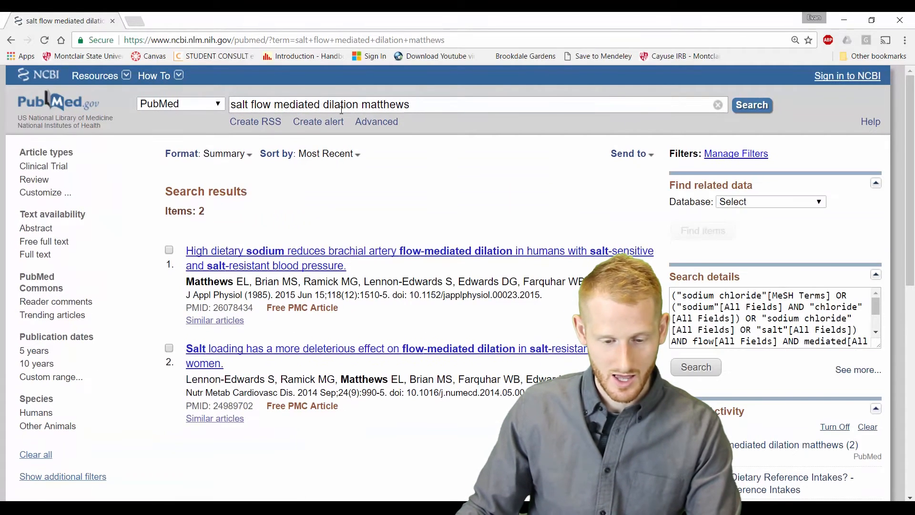
pyautogui.moveTo(247, 270)
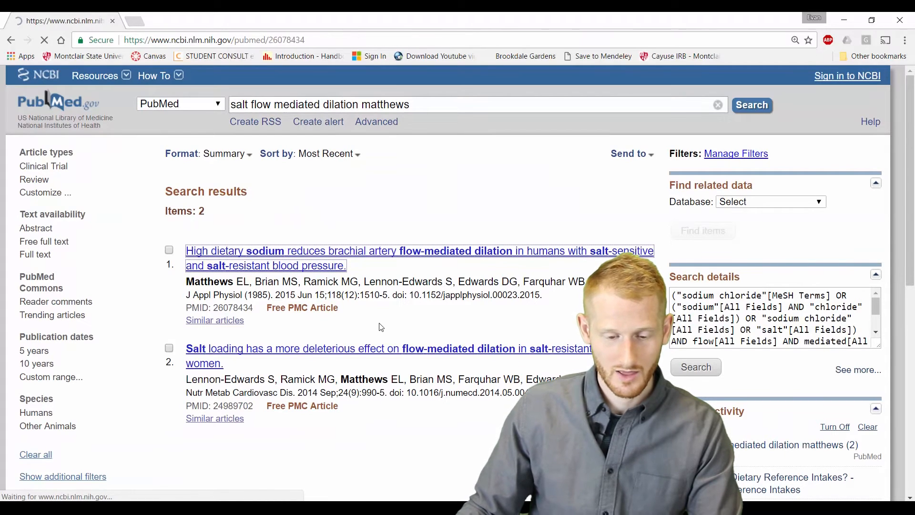
# Step: View the high dietary sodium paper's PubMed record and copy its PMID 26078434
pyautogui.click(420, 251)
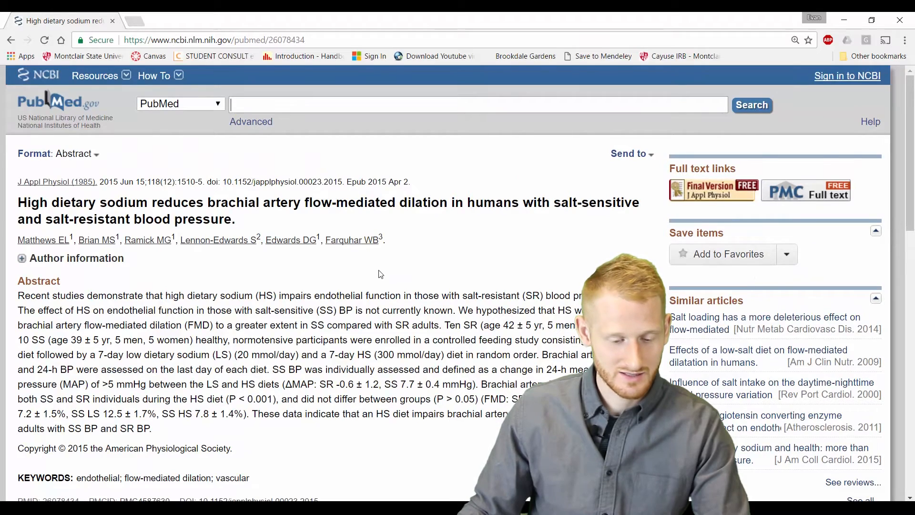
pyautogui.scroll(-3)
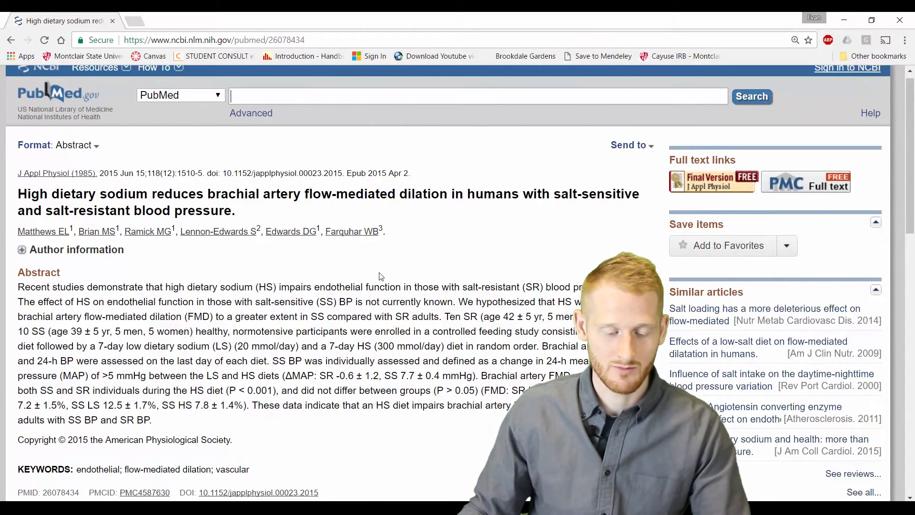
pyautogui.scroll(-3)
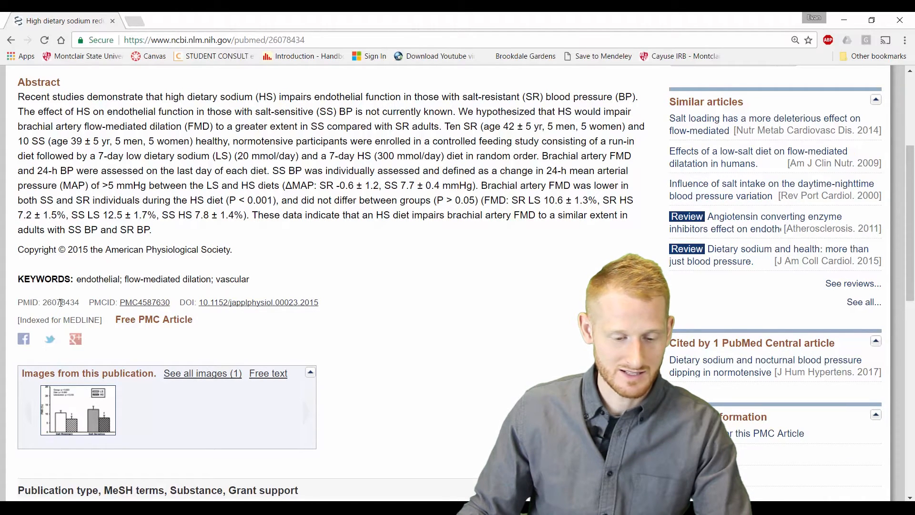
pyautogui.doubleClick(61, 302)
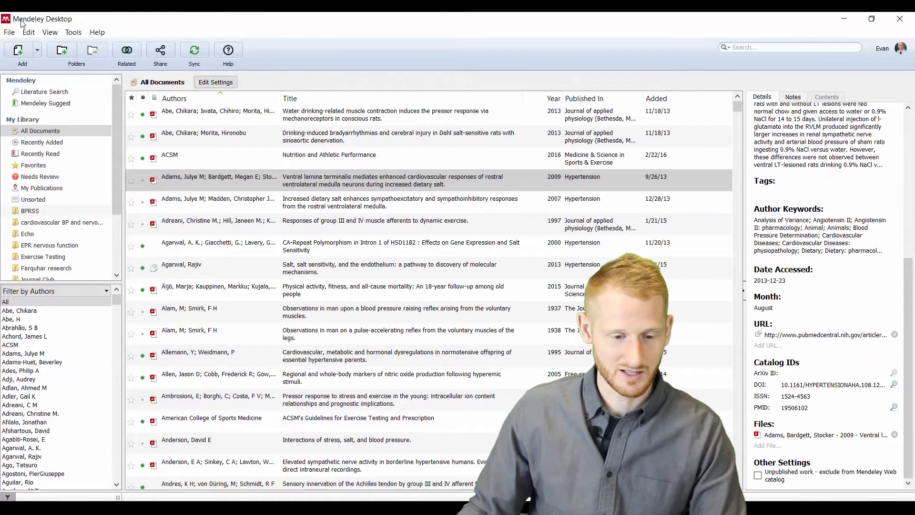
# Step: Start a manual new reference entry from Mendeley's File menu
pyautogui.click(8, 33)
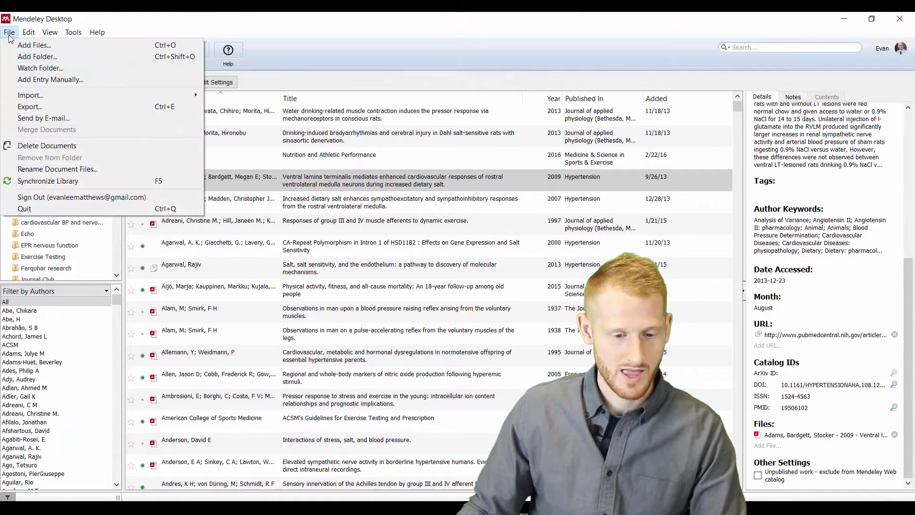
pyautogui.moveTo(50, 79)
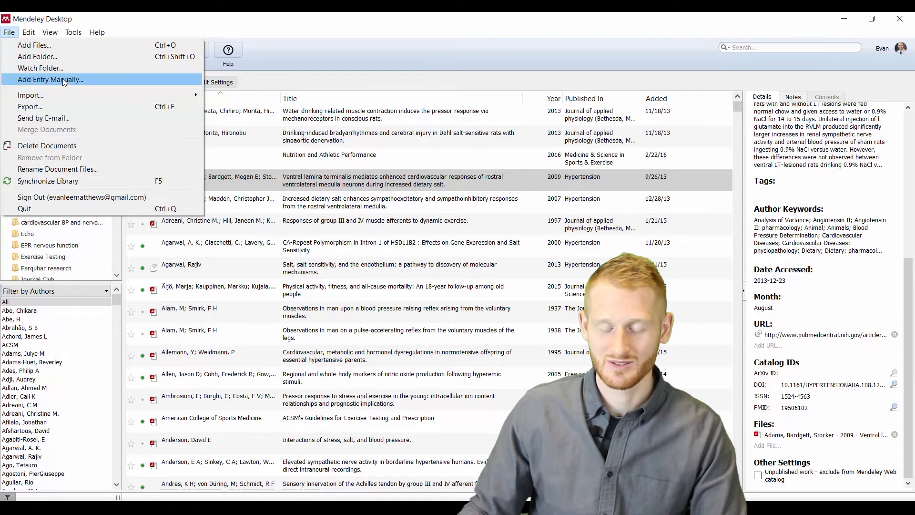
pyautogui.click(51, 79)
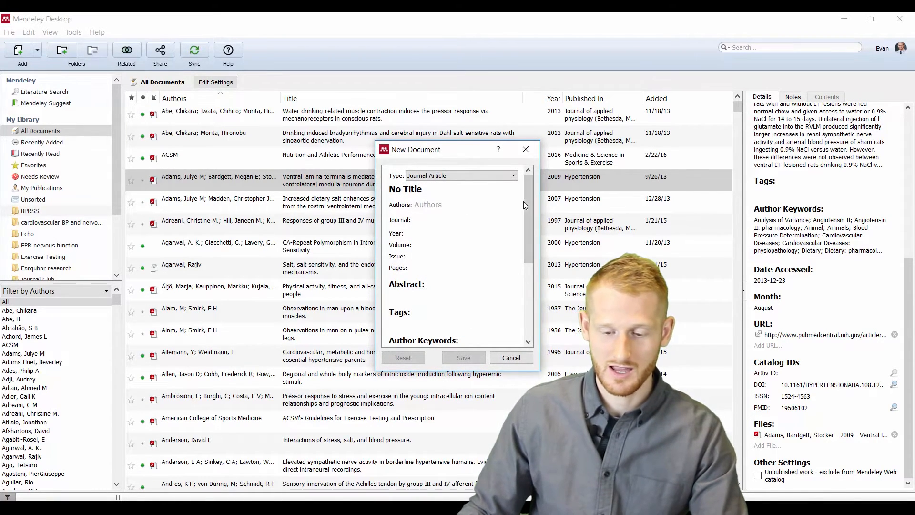
# Step: Look up PMID 26078434 to auto-fill the entry, review its details, then cancel without saving
pyautogui.scroll(-3)
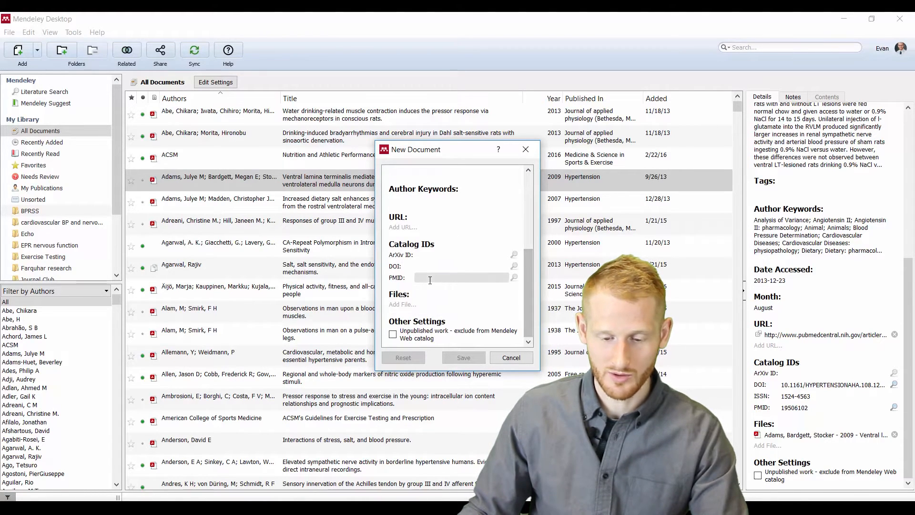
pyautogui.click(462, 277)
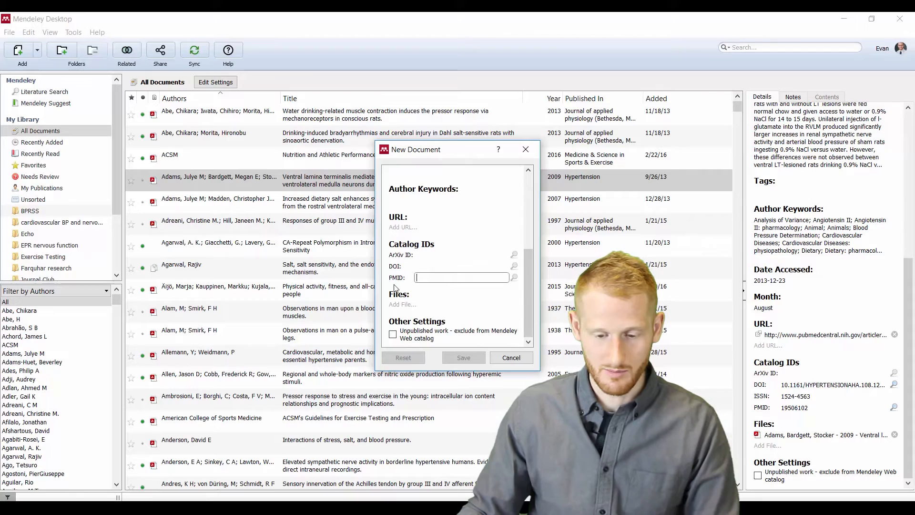
pyautogui.write('26078434')
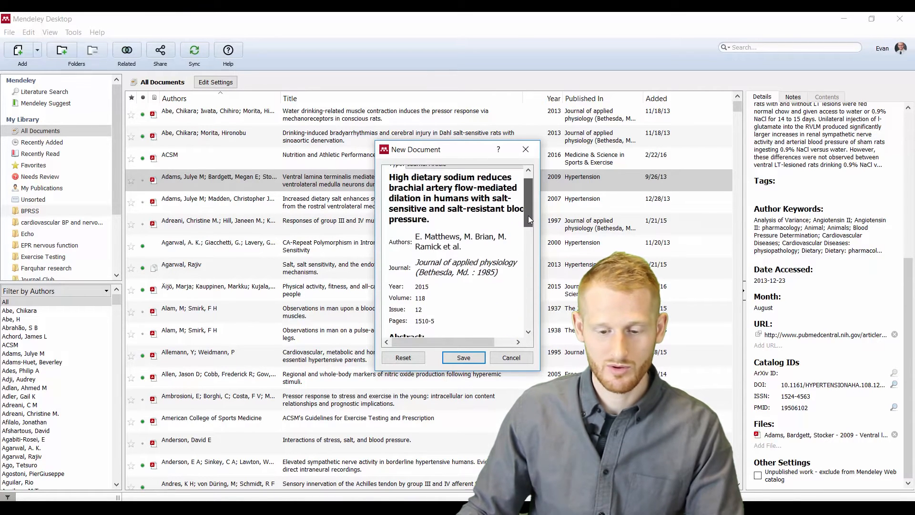
pyautogui.scroll(-3)
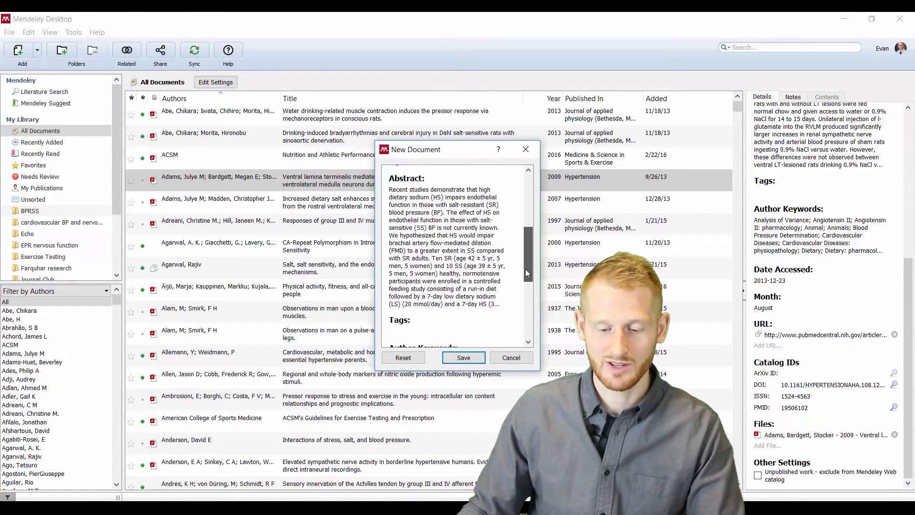
pyautogui.scroll(-3)
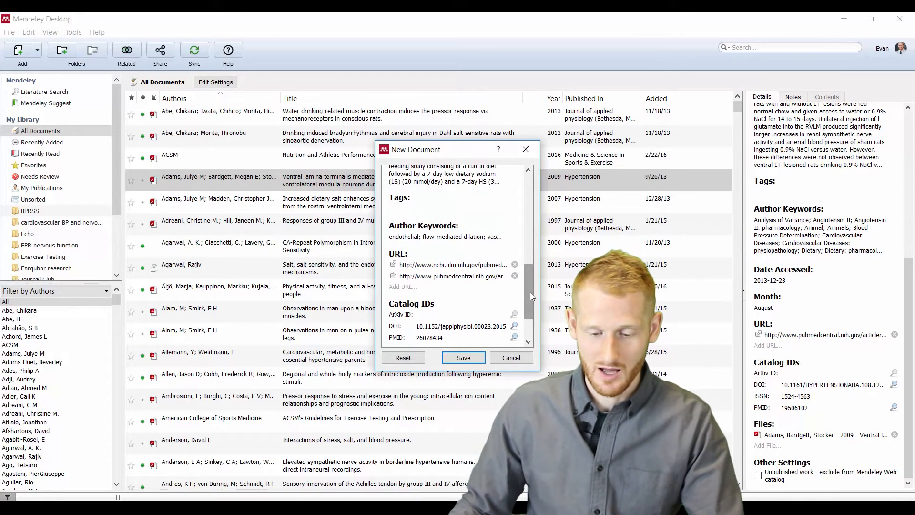
pyautogui.scroll(-3)
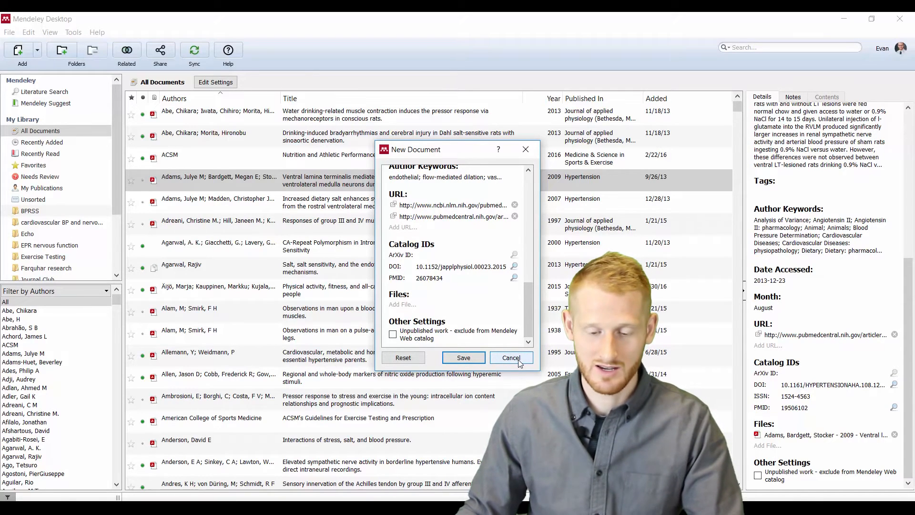
pyautogui.click(511, 358)
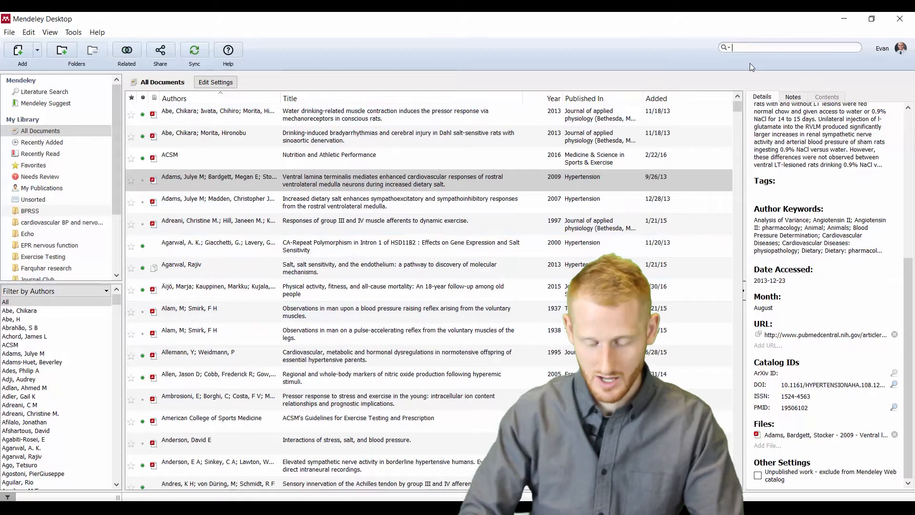
# Step: Search the Mendeley library for 'matthews' and show the 1989 cold pressor paper's details
pyautogui.write('matthews')
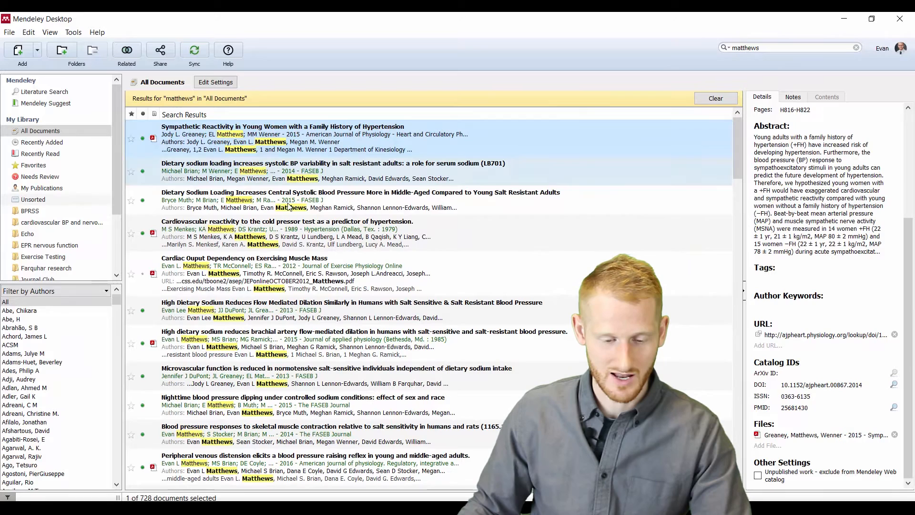
pyautogui.click(291, 232)
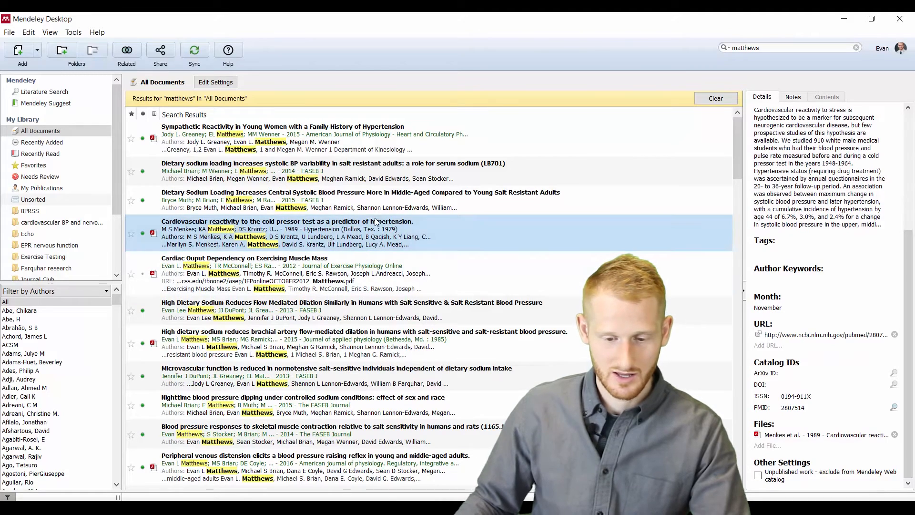
pyautogui.click(360, 196)
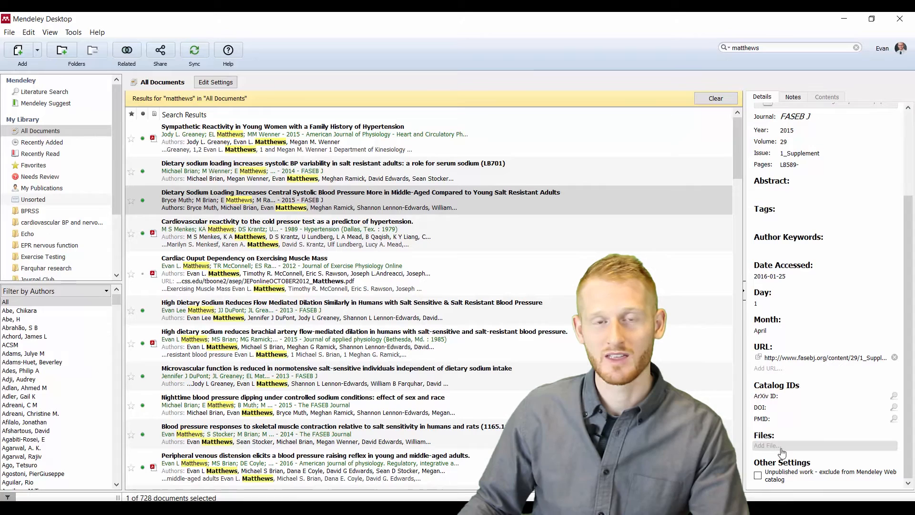
pyautogui.click(767, 445)
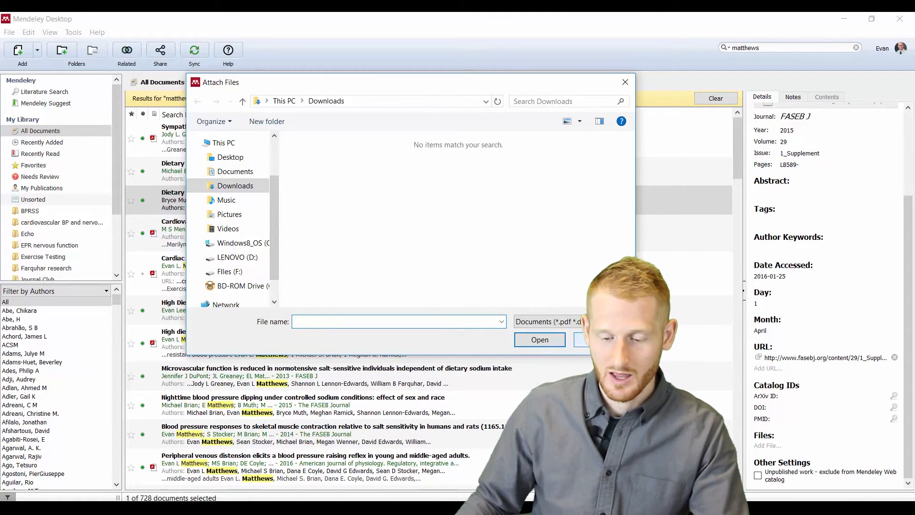
pyautogui.click(624, 82)
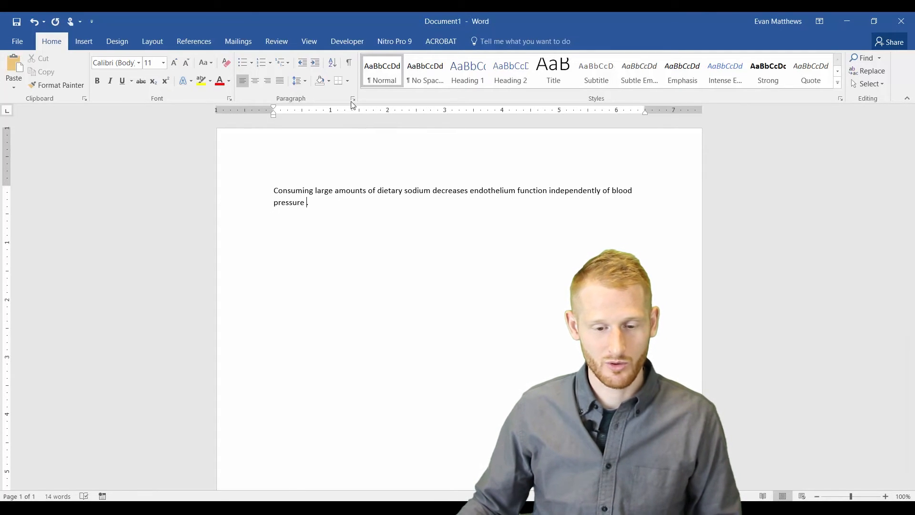
pyautogui.moveTo(193, 41)
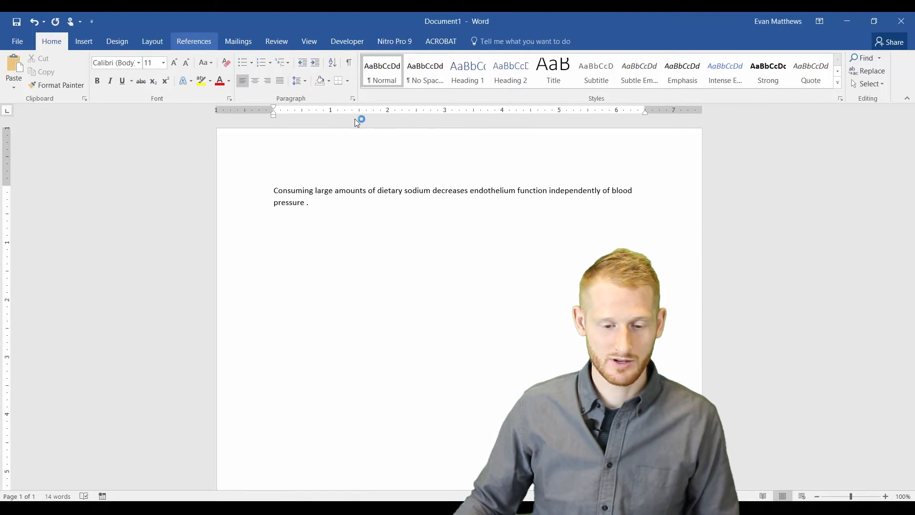
# Step: Switch Word's ribbon to the References tools with the Mendeley citation add-in
pyautogui.click(194, 41)
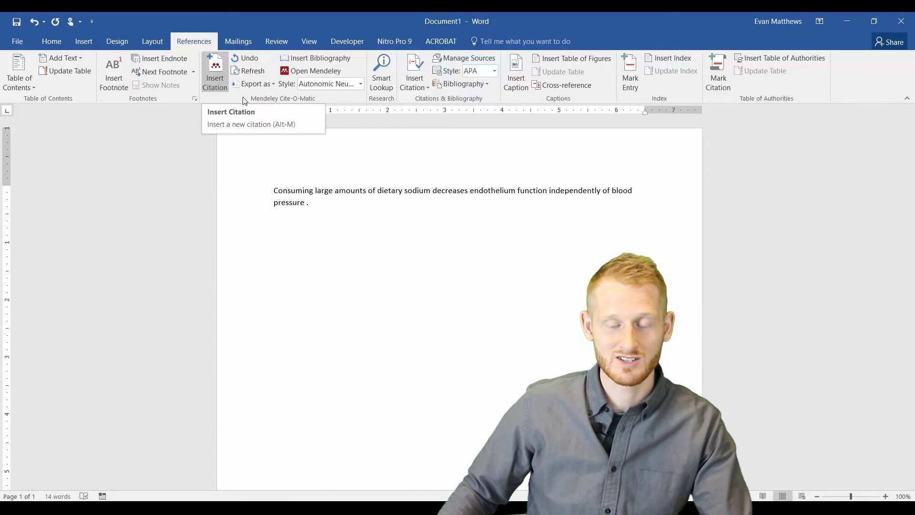
# Step: Search 'matthews' and select the brachial artery flow-mediated dilation paper for the citation
pyautogui.click(316, 223)
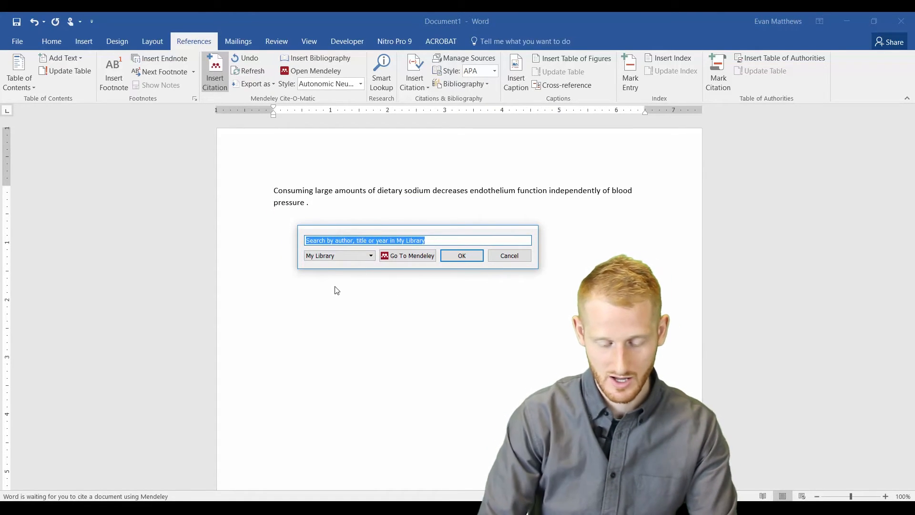
pyautogui.write('matthews')
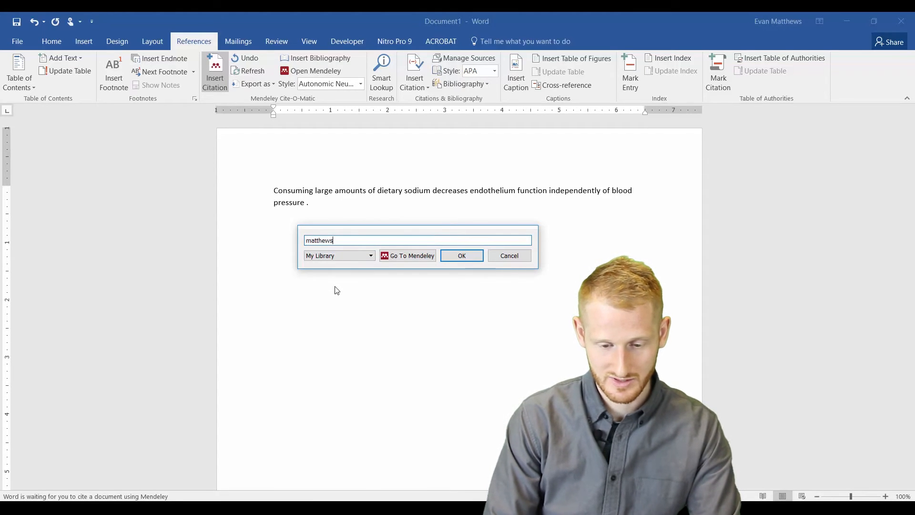
pyautogui.write('flow me')
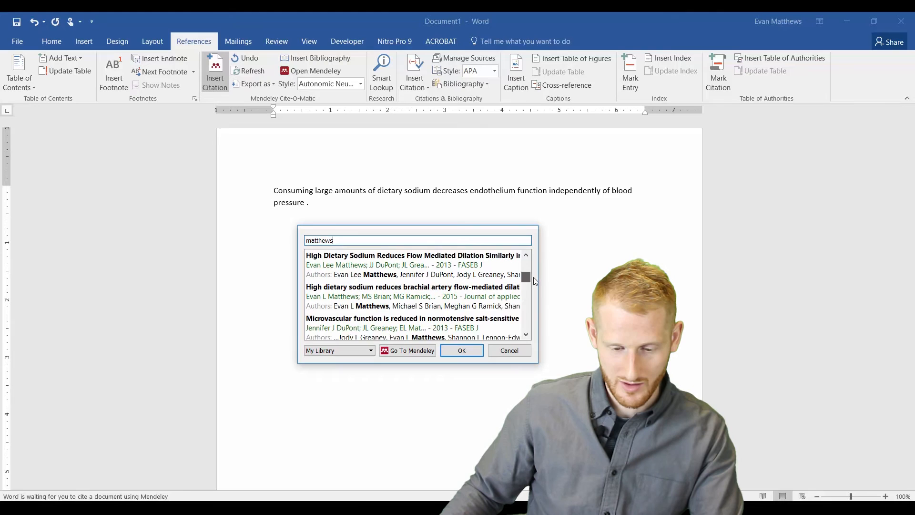
pyautogui.scroll(-3)
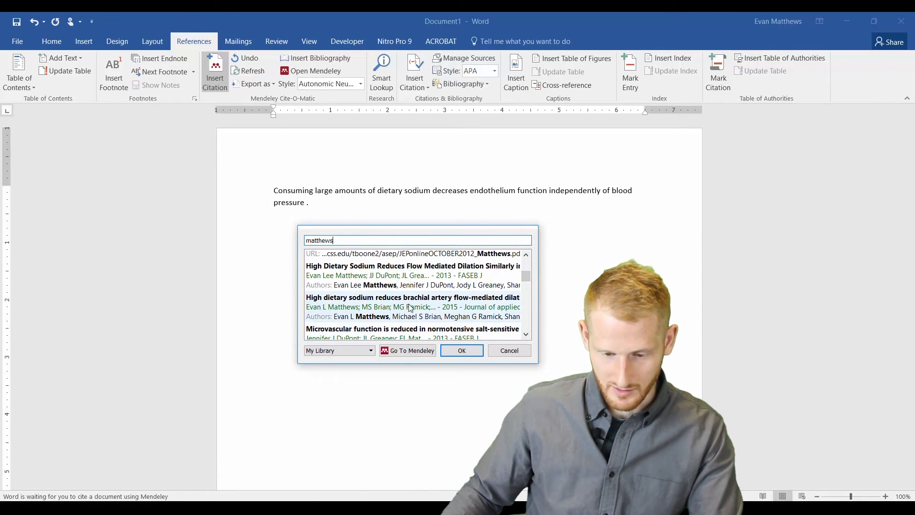
pyautogui.click(412, 306)
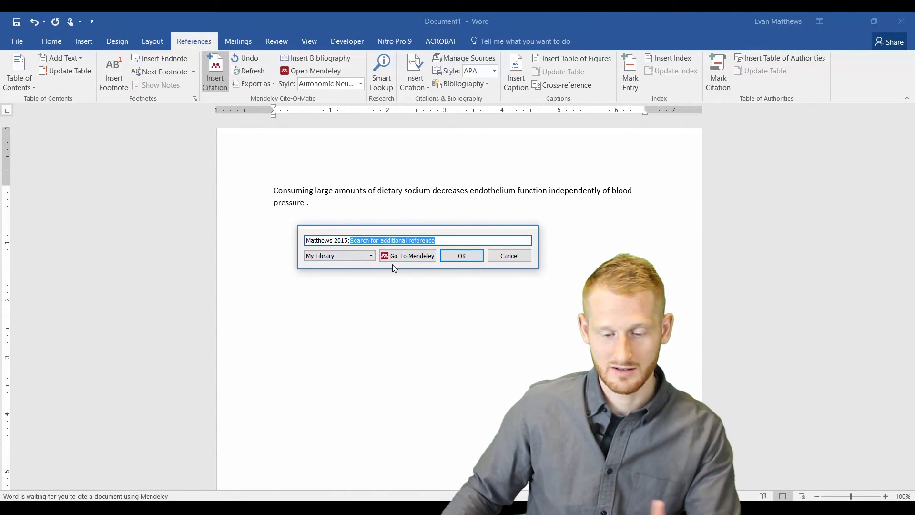
# Step: Add the Matthews sympathetic reactivity paper and insert both citations after the sodium sentence
pyautogui.write('matthews')
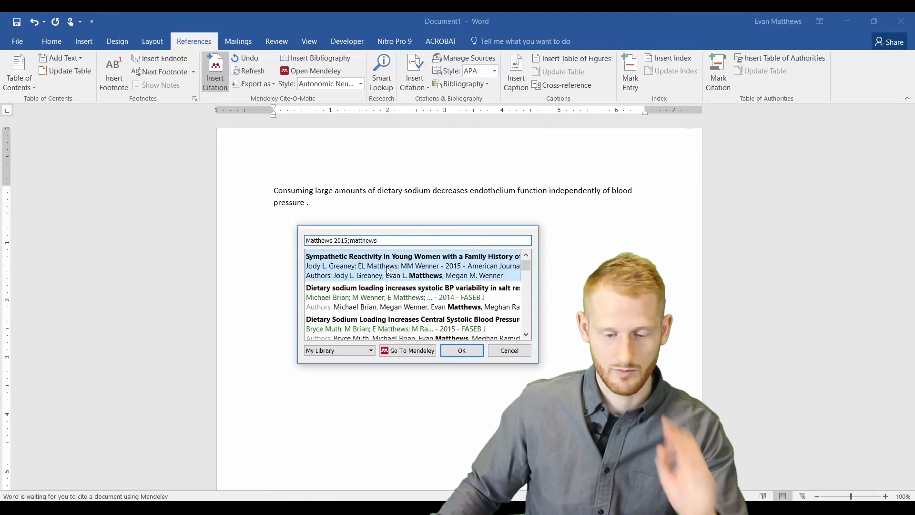
pyautogui.click(413, 266)
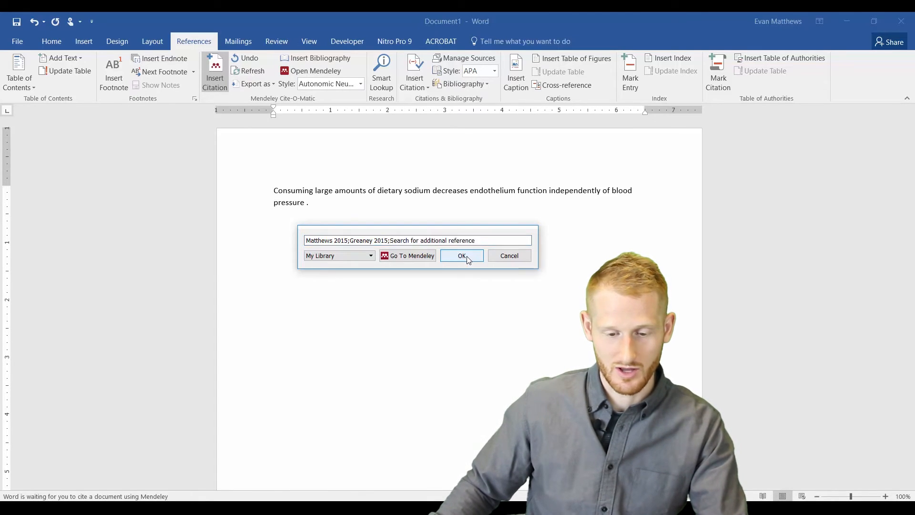
pyautogui.click(461, 256)
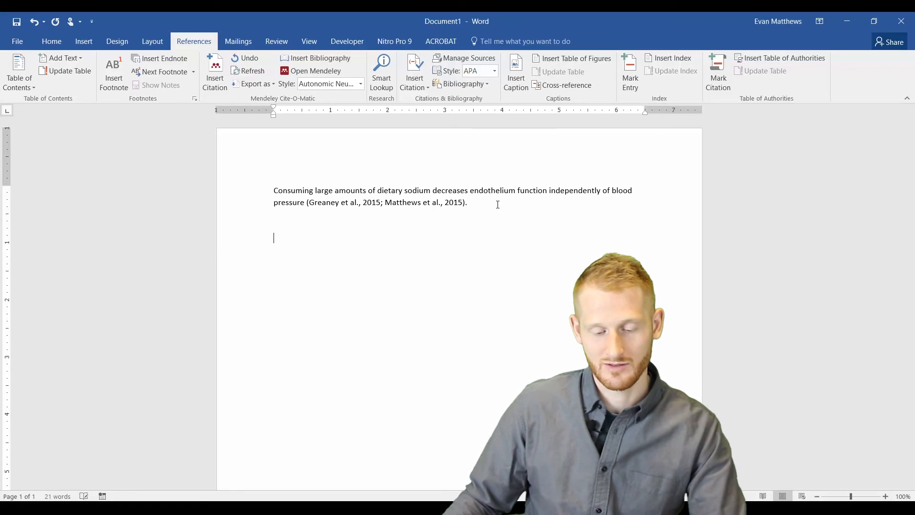
# Step: Add a 'References:' heading on a new line beneath the sentence with the generated bibliography
pyautogui.write('Refere')
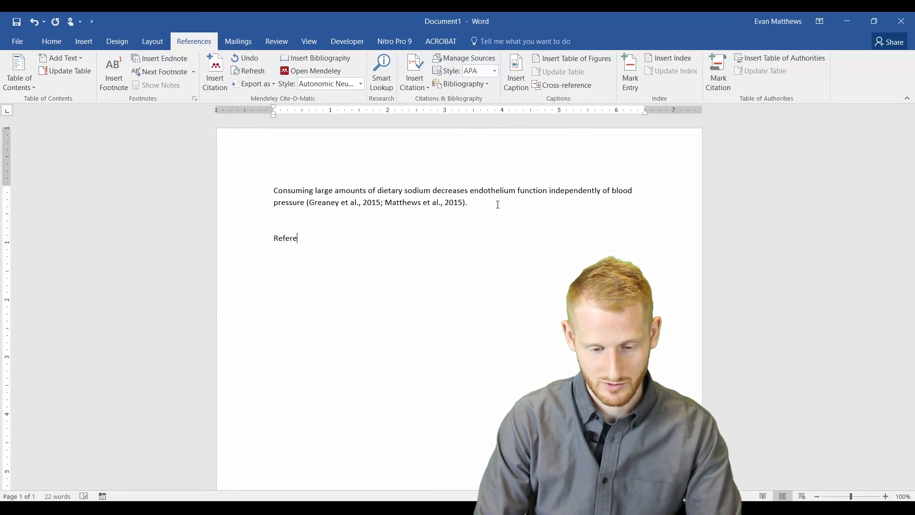
pyautogui.write('nces:')
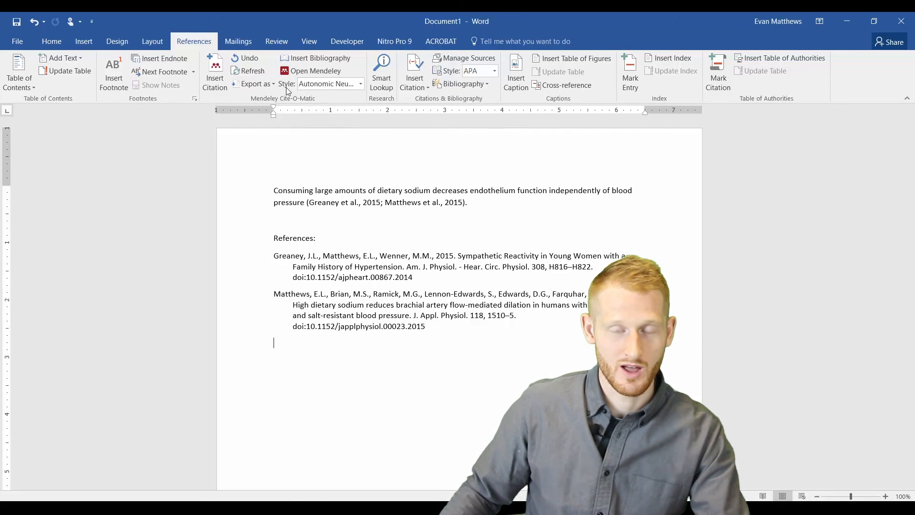
pyautogui.click(360, 83)
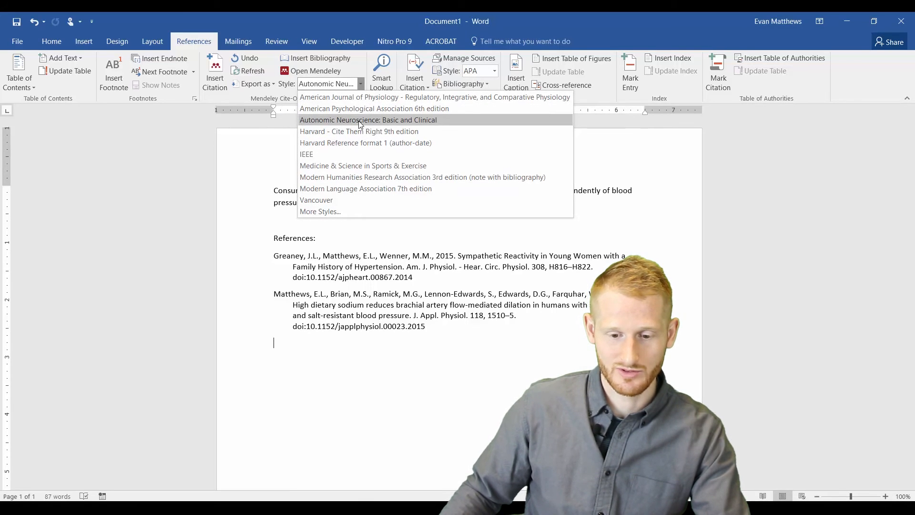
pyautogui.moveTo(394, 123)
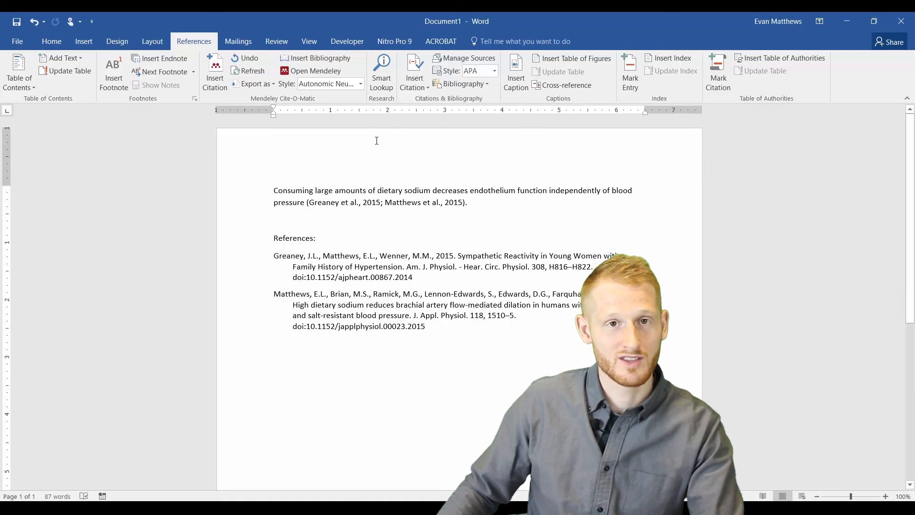
# Step: Reformat the citations and reference list in American Psychological Association 6th edition style
pyautogui.click(360, 84)
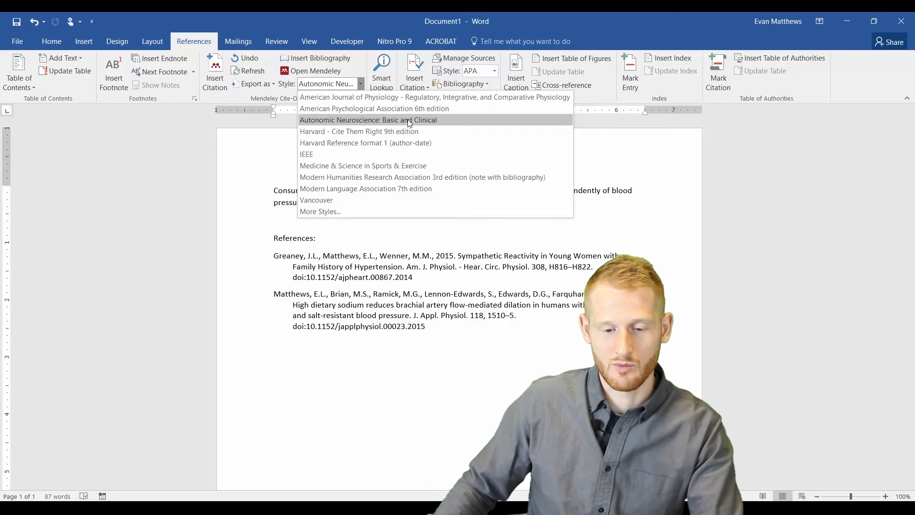
pyautogui.moveTo(374, 109)
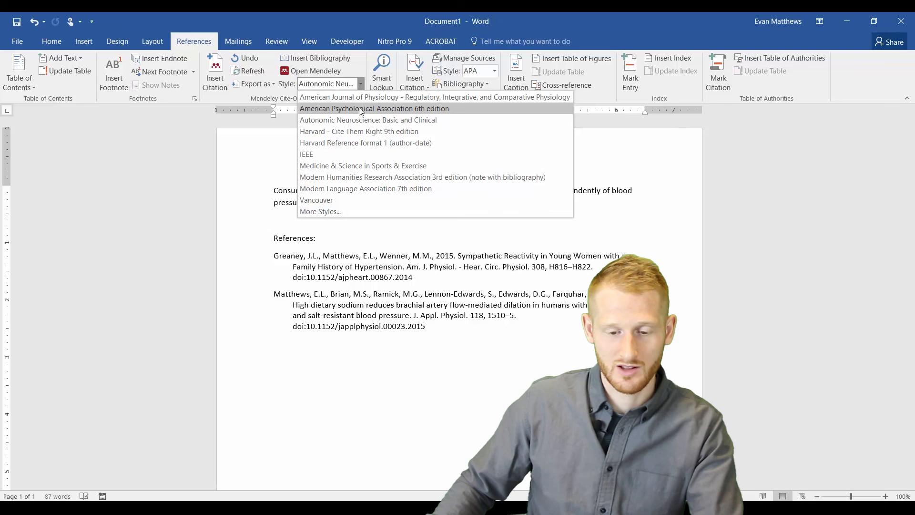
pyautogui.click(374, 107)
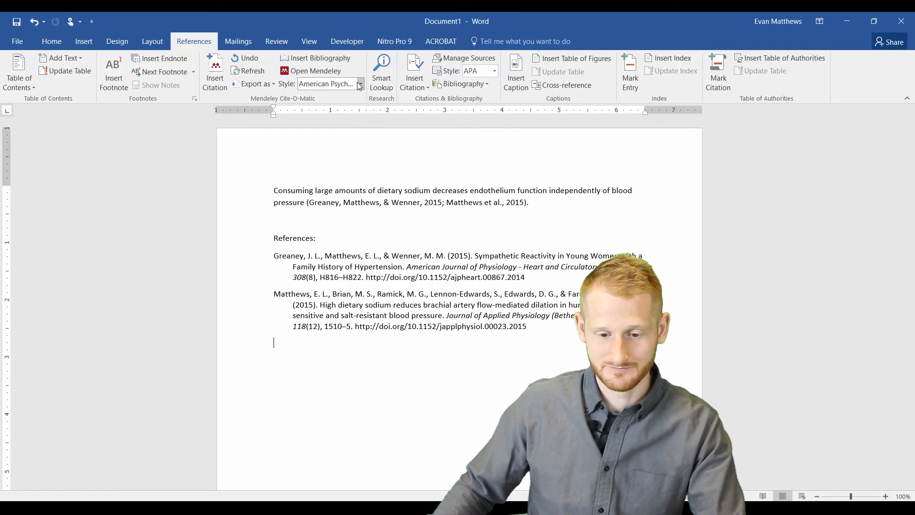
# Step: Switch the citations and reference list to numbered American Journal of Physiology style
pyautogui.click(359, 84)
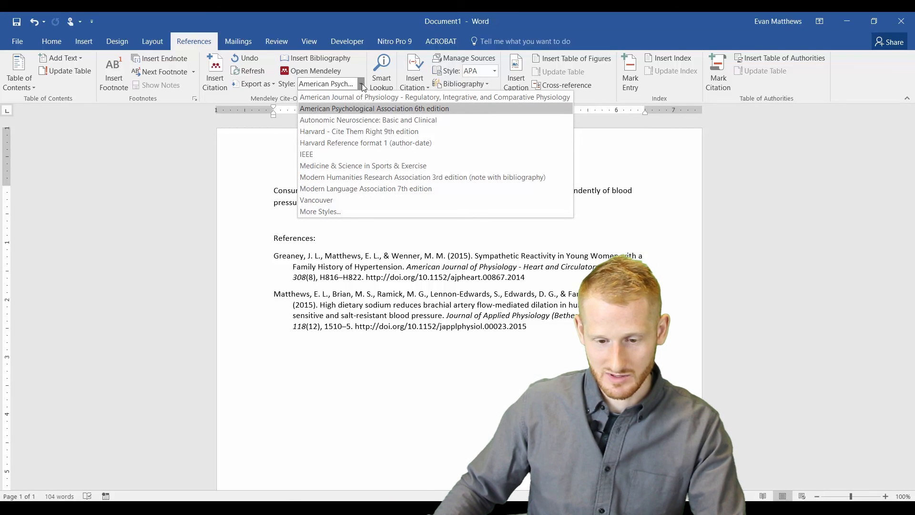
pyautogui.moveTo(362, 97)
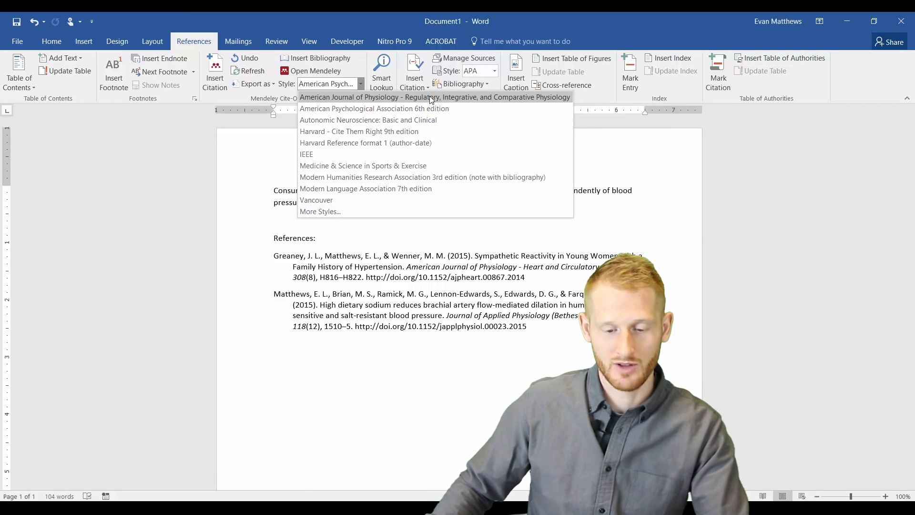
pyautogui.click(435, 97)
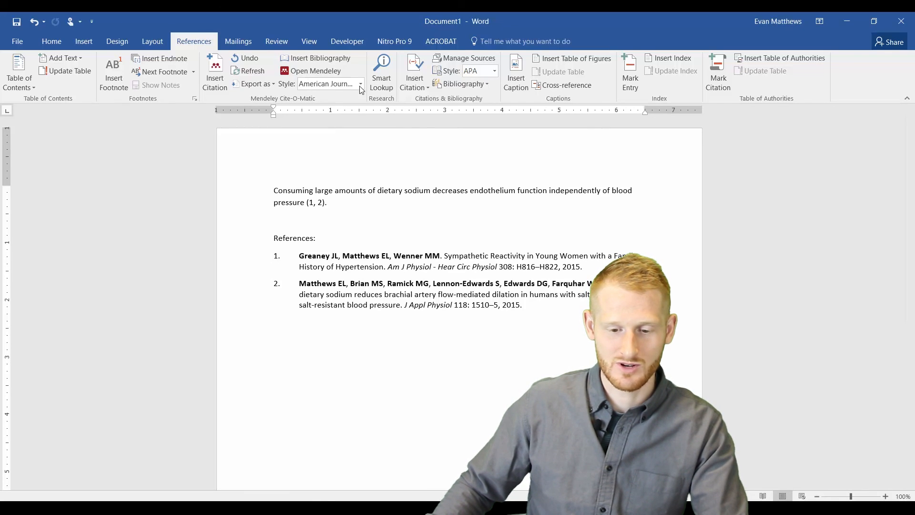
pyautogui.click(359, 84)
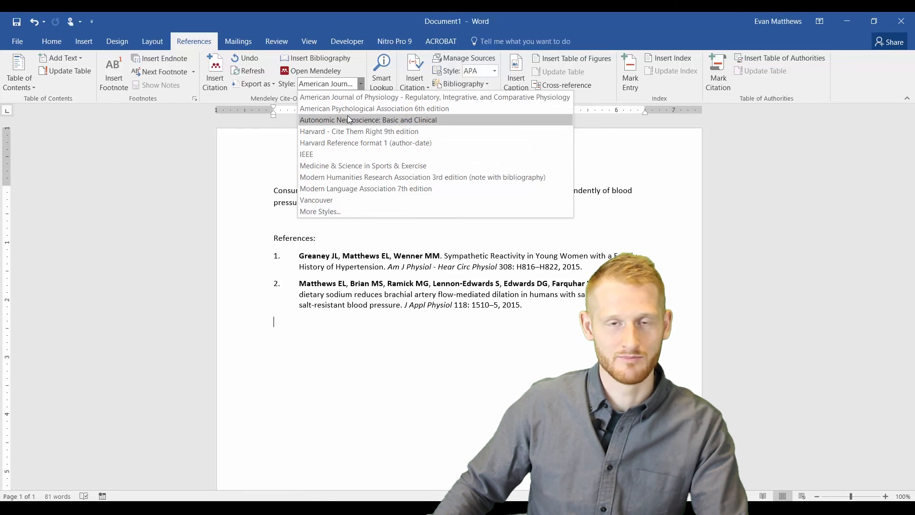
pyautogui.moveTo(316, 199)
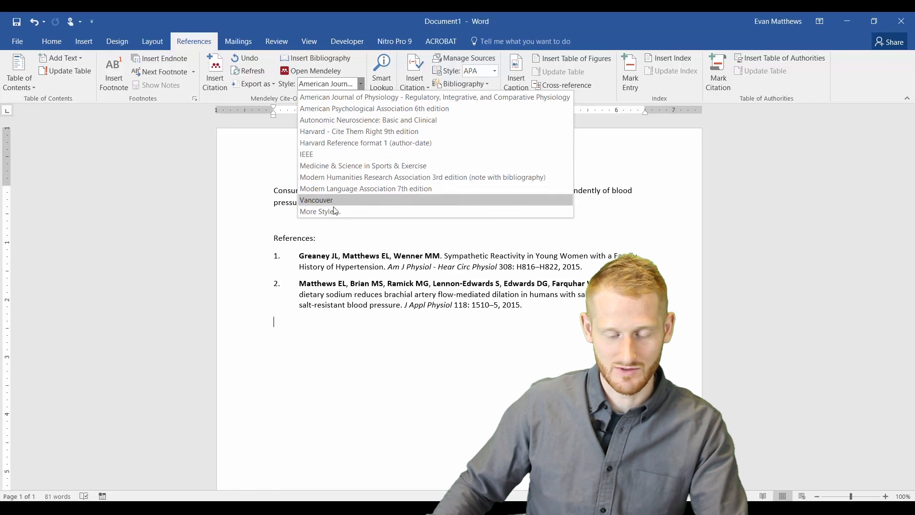